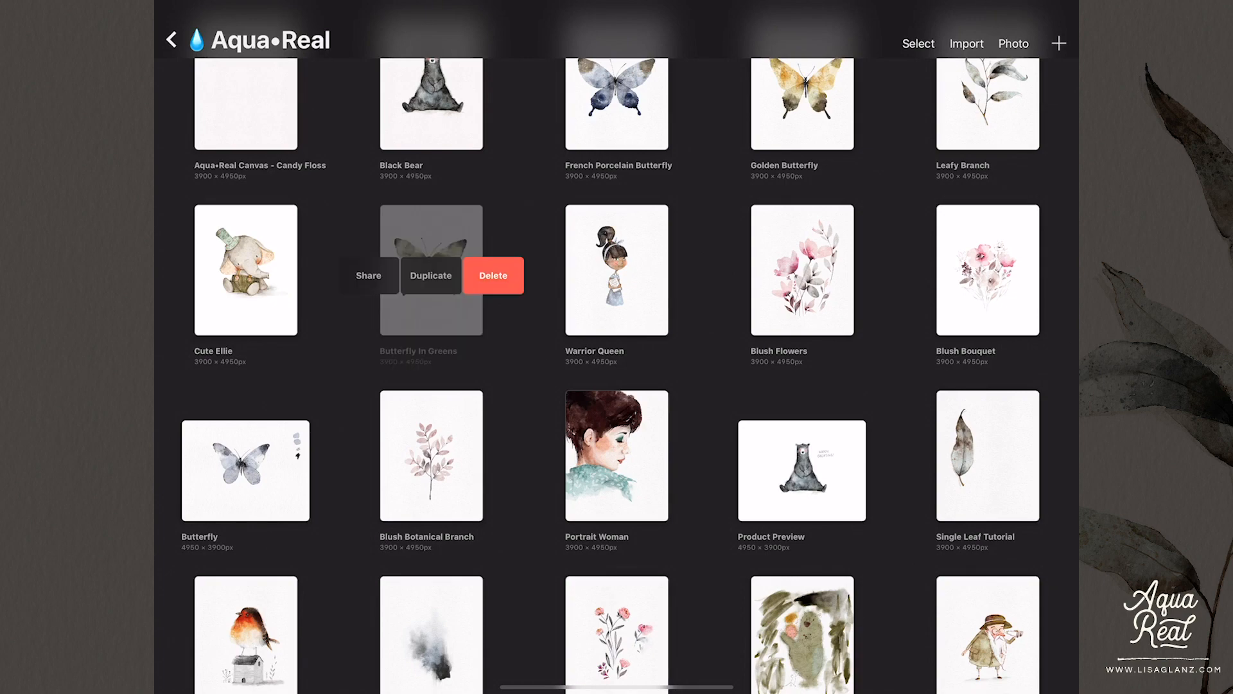
Duplicate the Butterfly In Greens artwork in the Gallery and open it
click(431, 275)
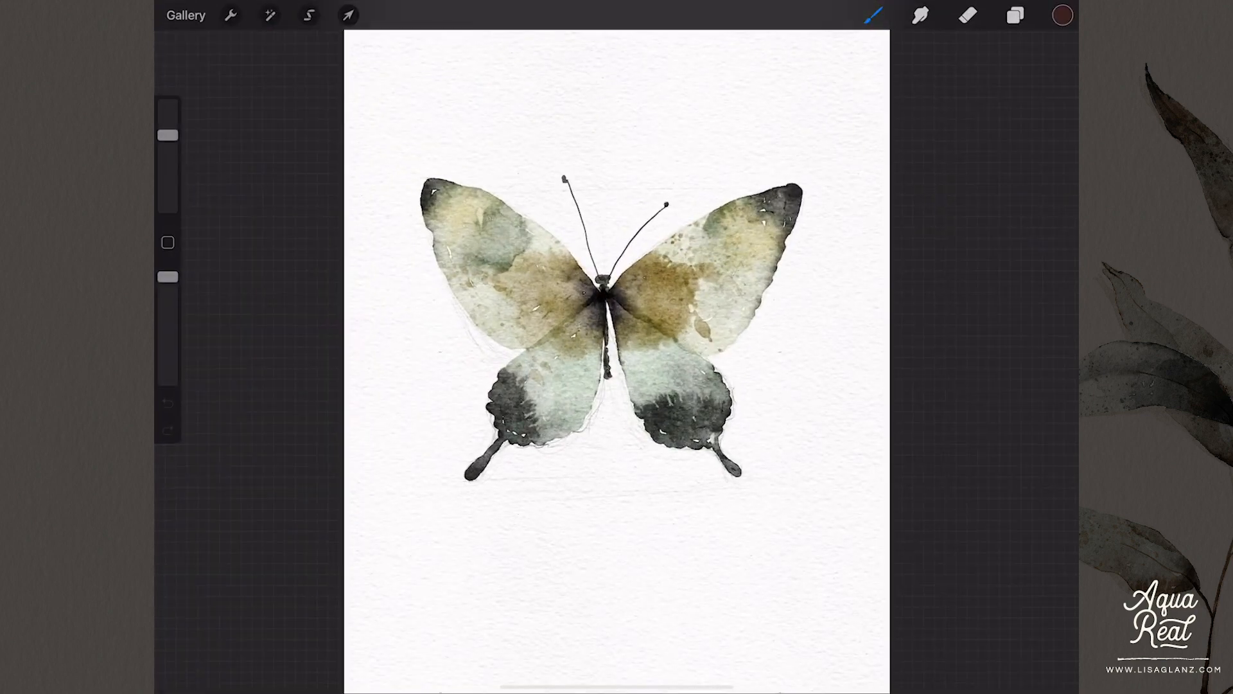
Toggle Paper & Effects and Background colour off and back on, then select Layer 13
click(1015, 15)
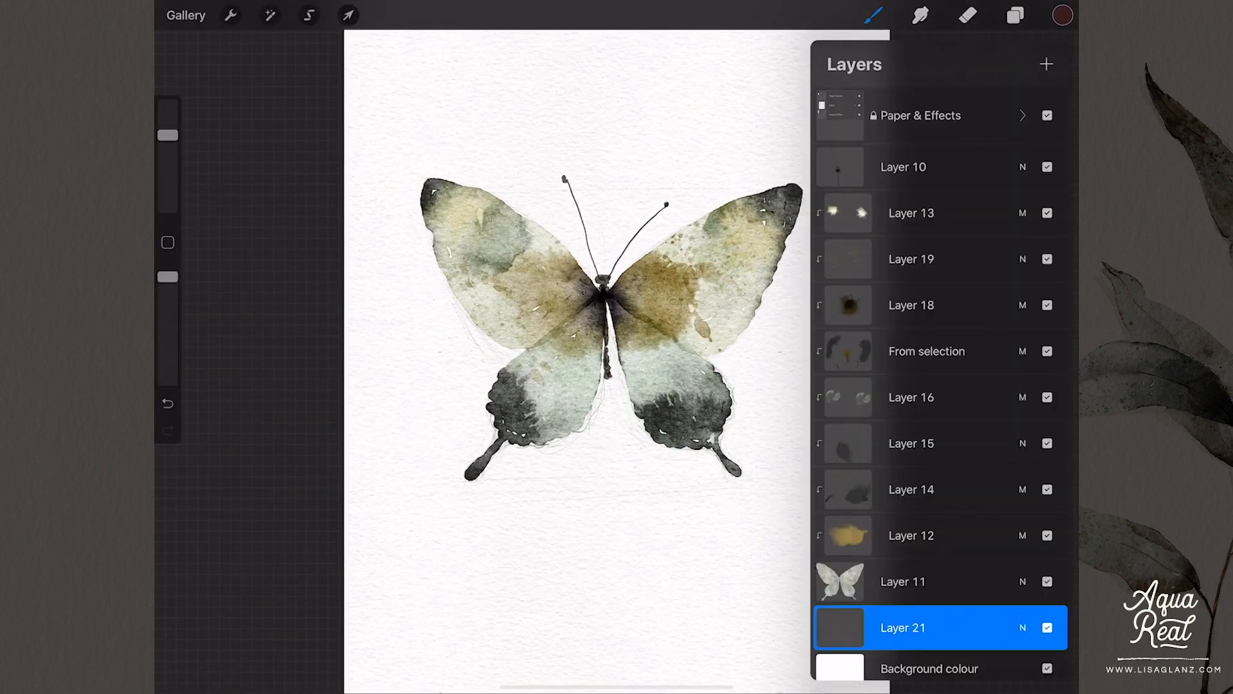
click(1047, 116)
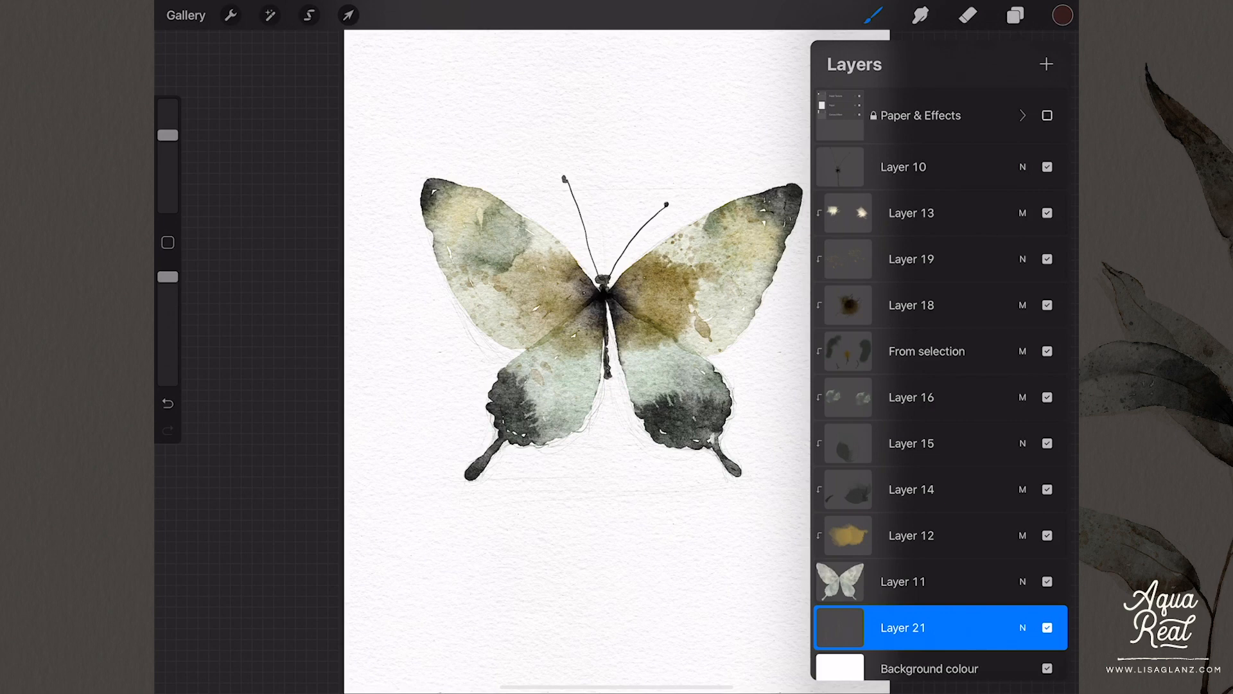
click(1047, 669)
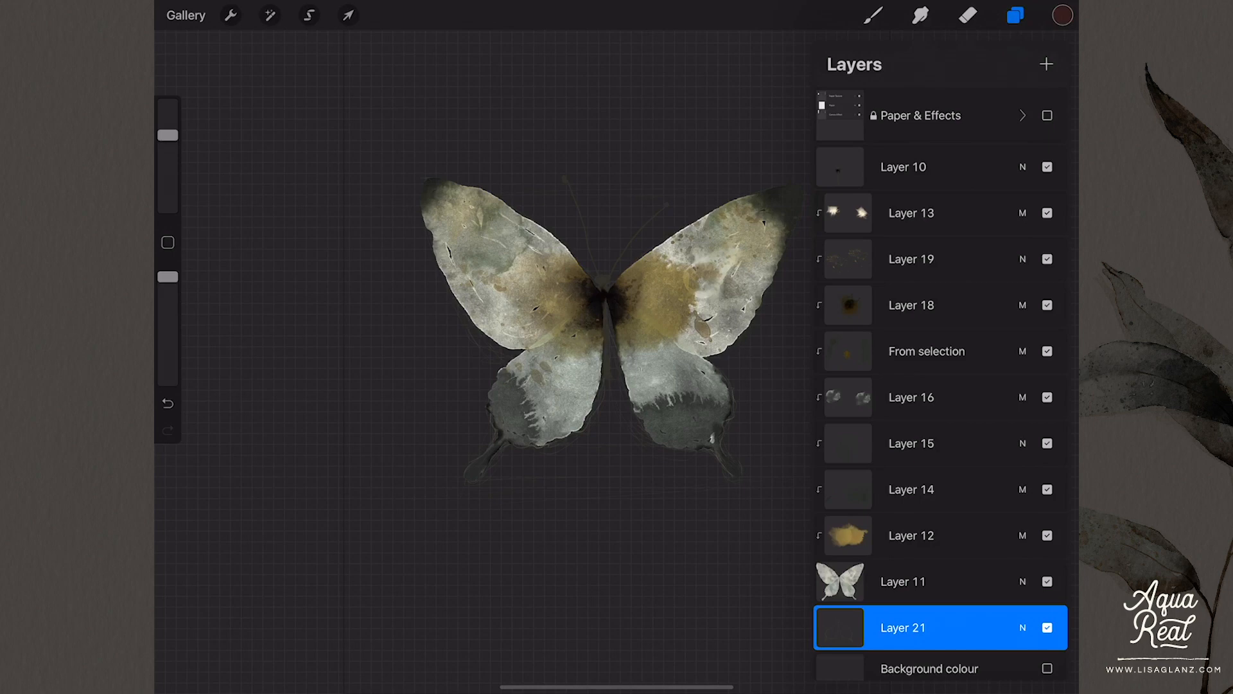
click(1047, 668)
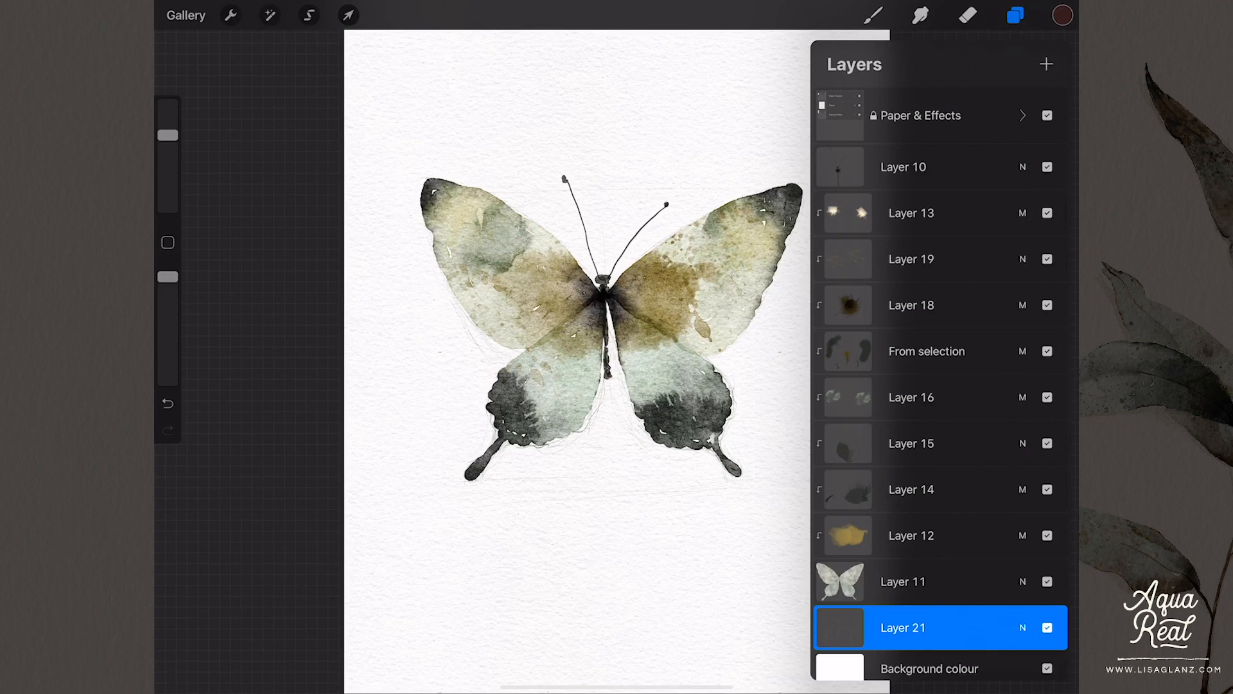
click(873, 15)
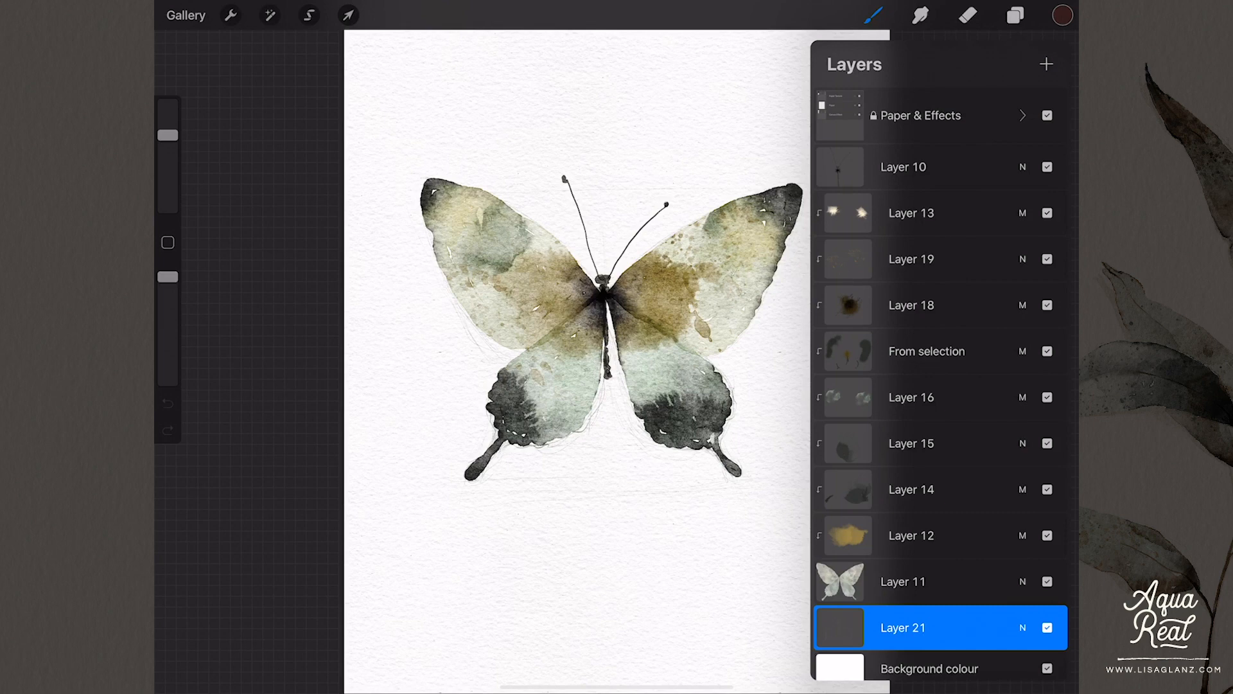
click(911, 212)
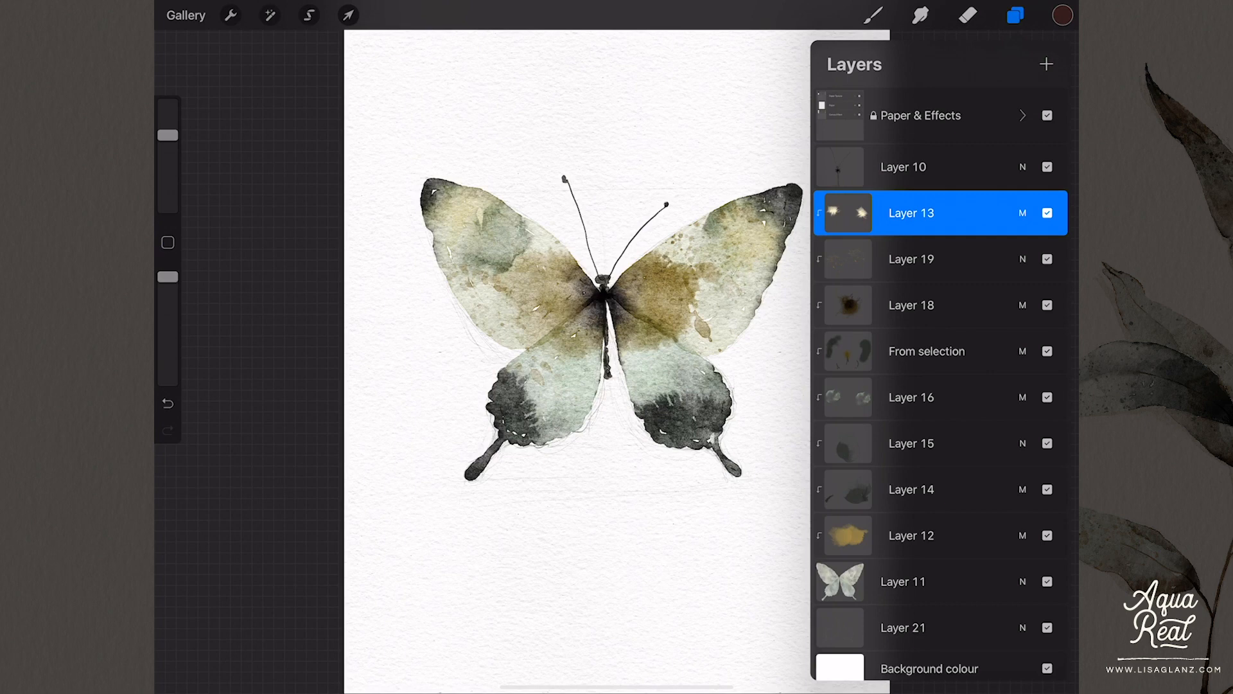
Merge the painted layers from Layer 10 down into Layer 11, then duplicate it
click(936, 167)
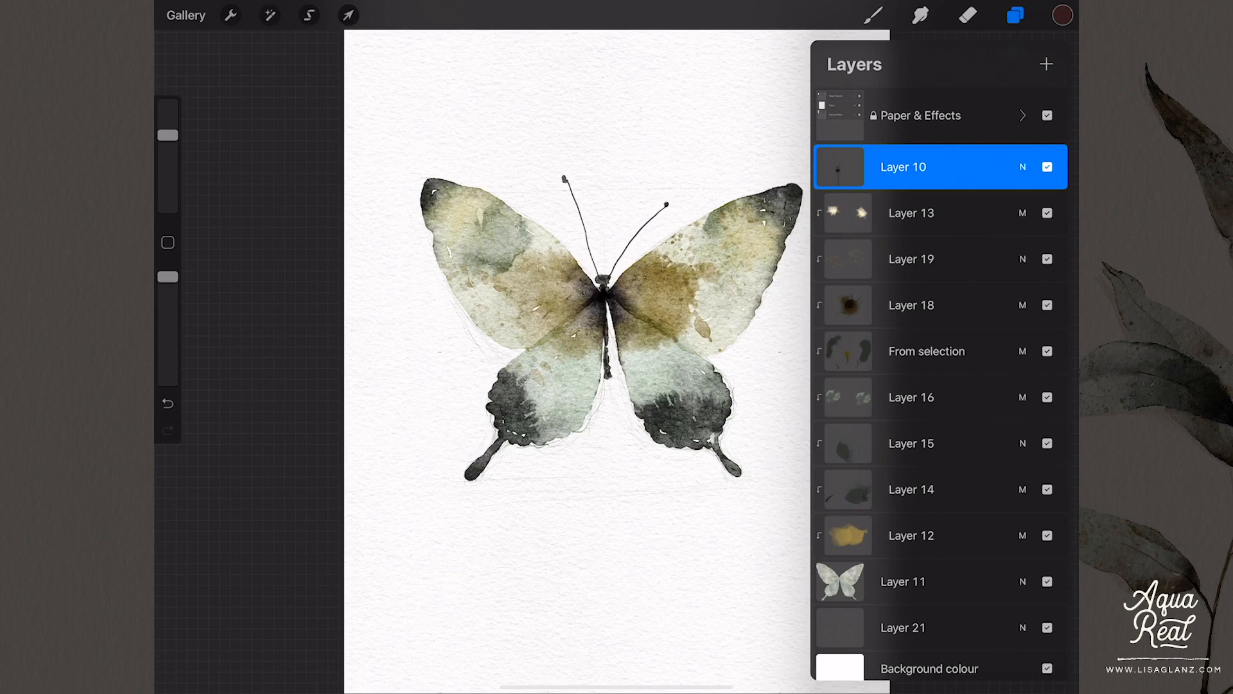
click(903, 581)
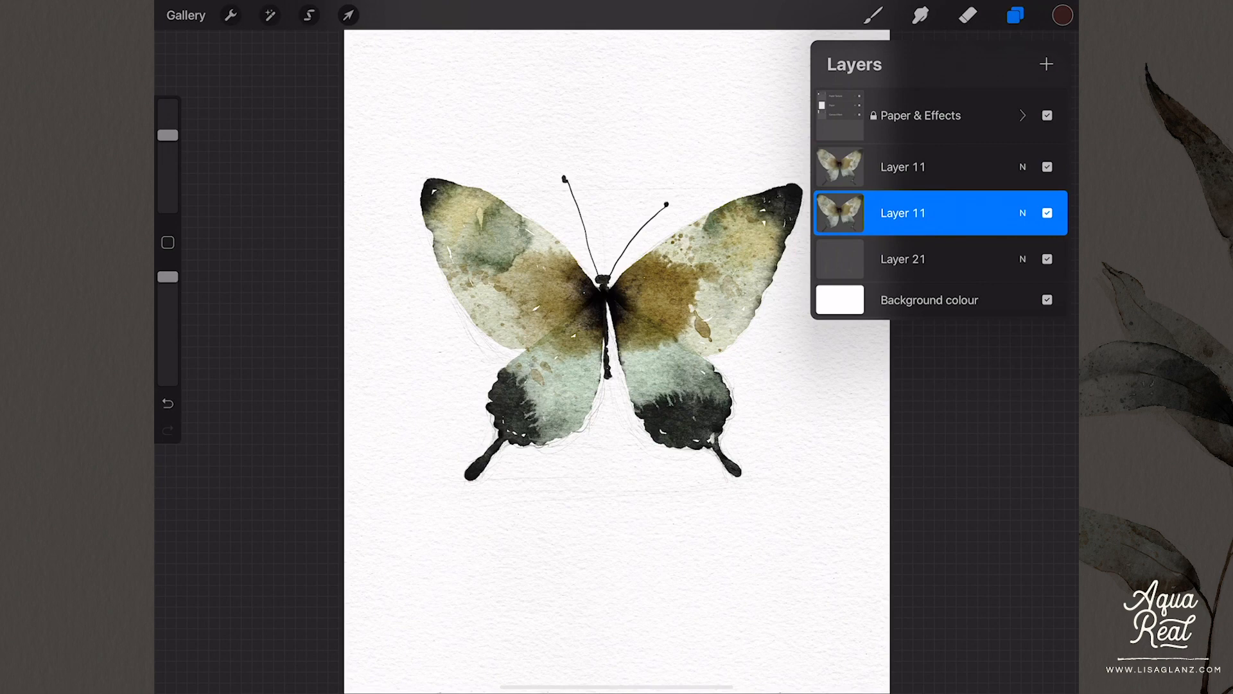
Drag the duplicate layer's Brightness to None with Hue, Saturation, Brightness
click(269, 15)
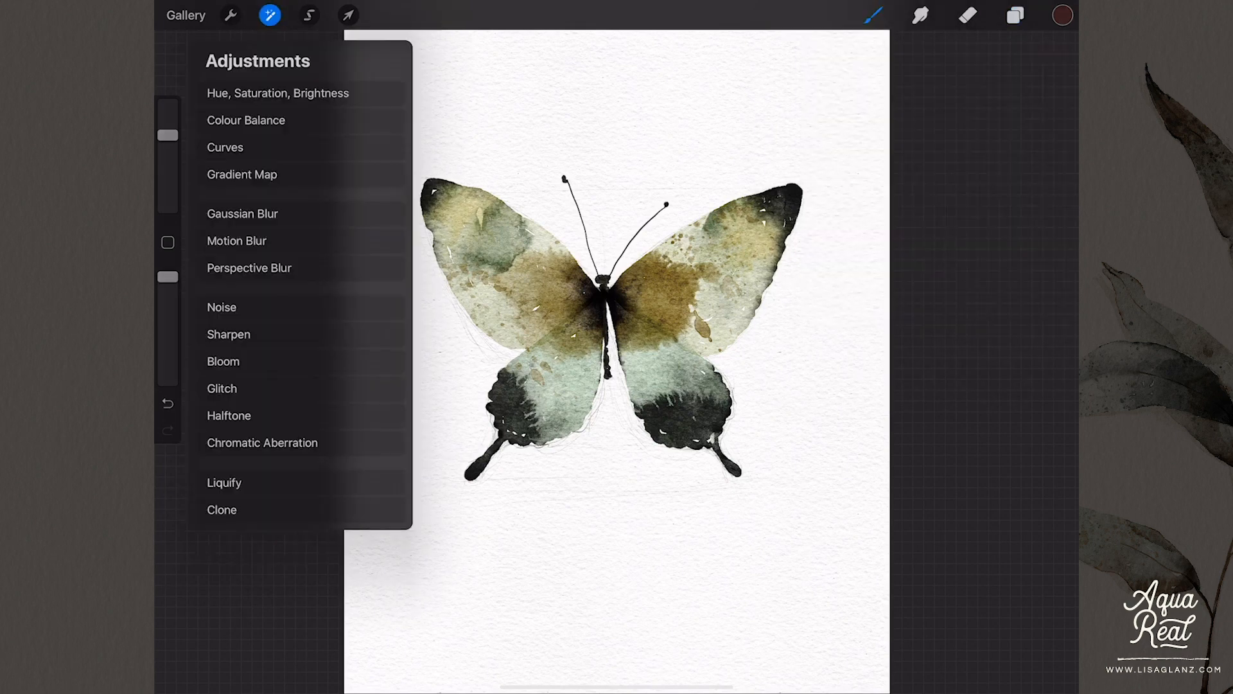
click(277, 93)
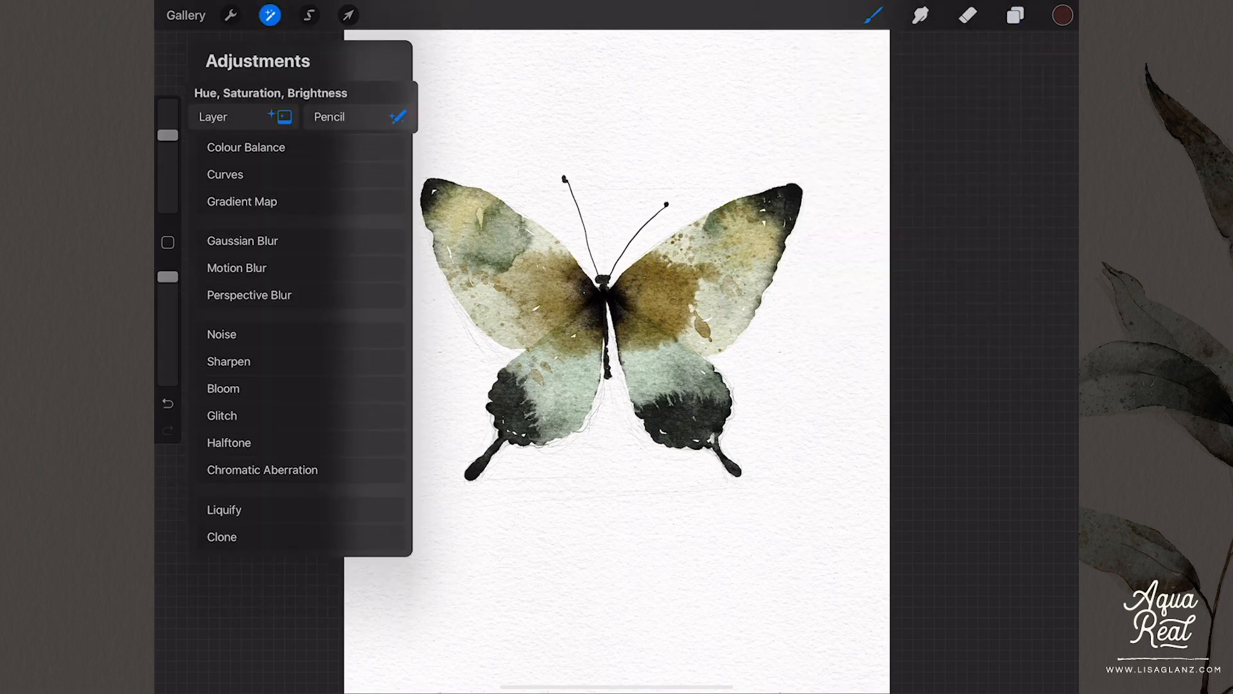
click(269, 92)
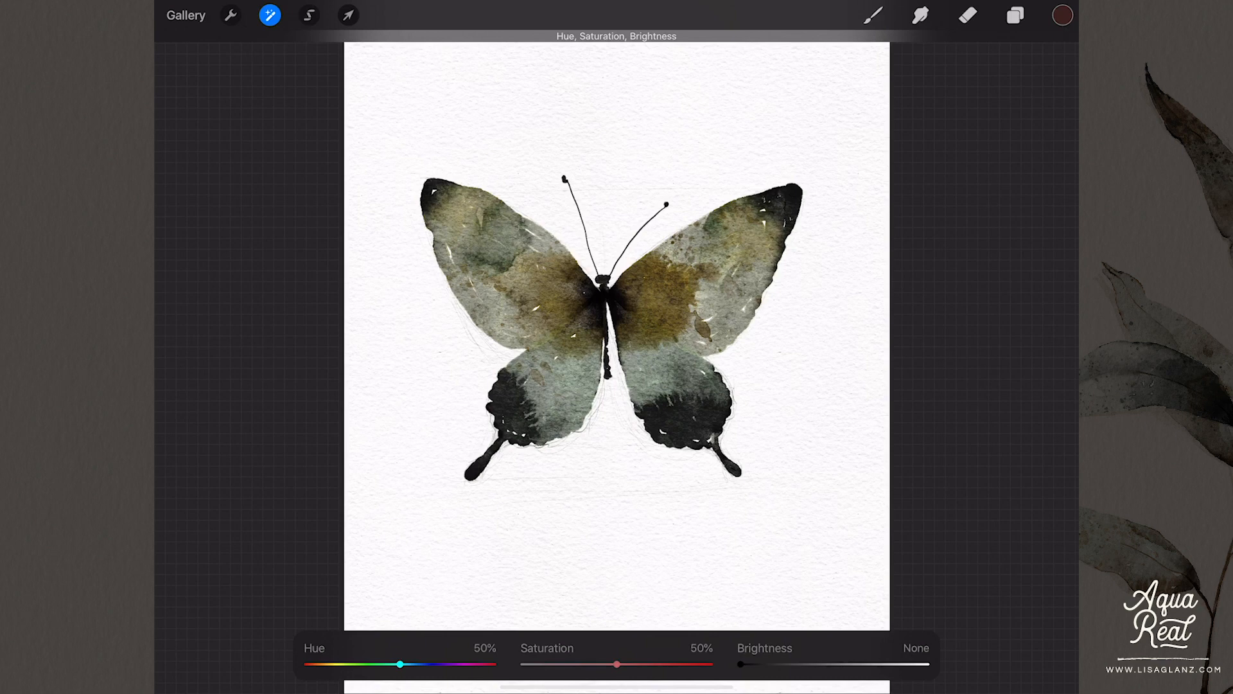
click(1015, 14)
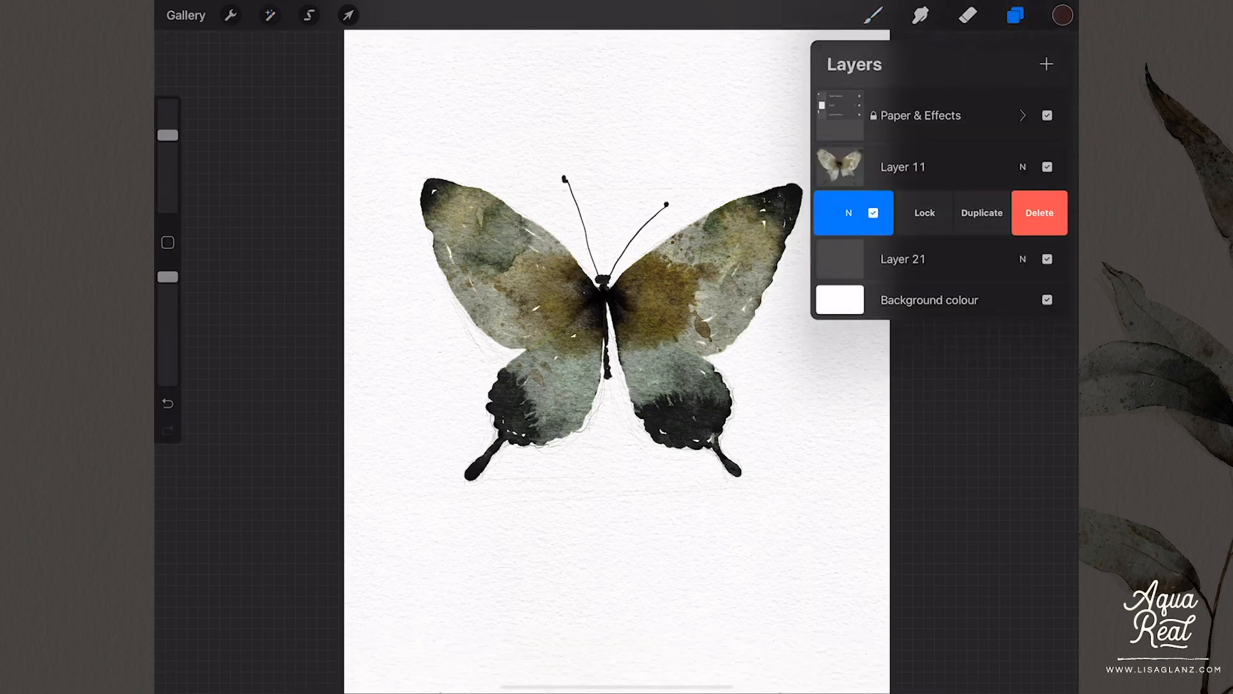
Duplicate the dark butterfly layer, merge the copy down, and hide the silhouette
click(981, 213)
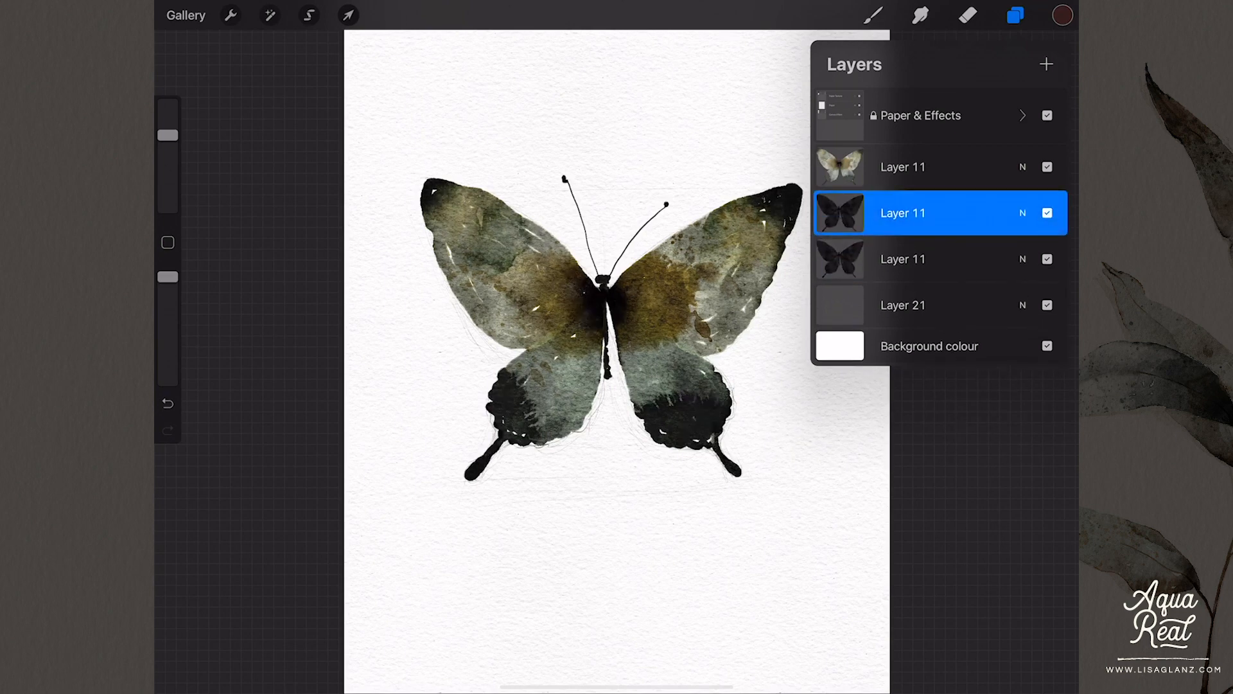
click(902, 213)
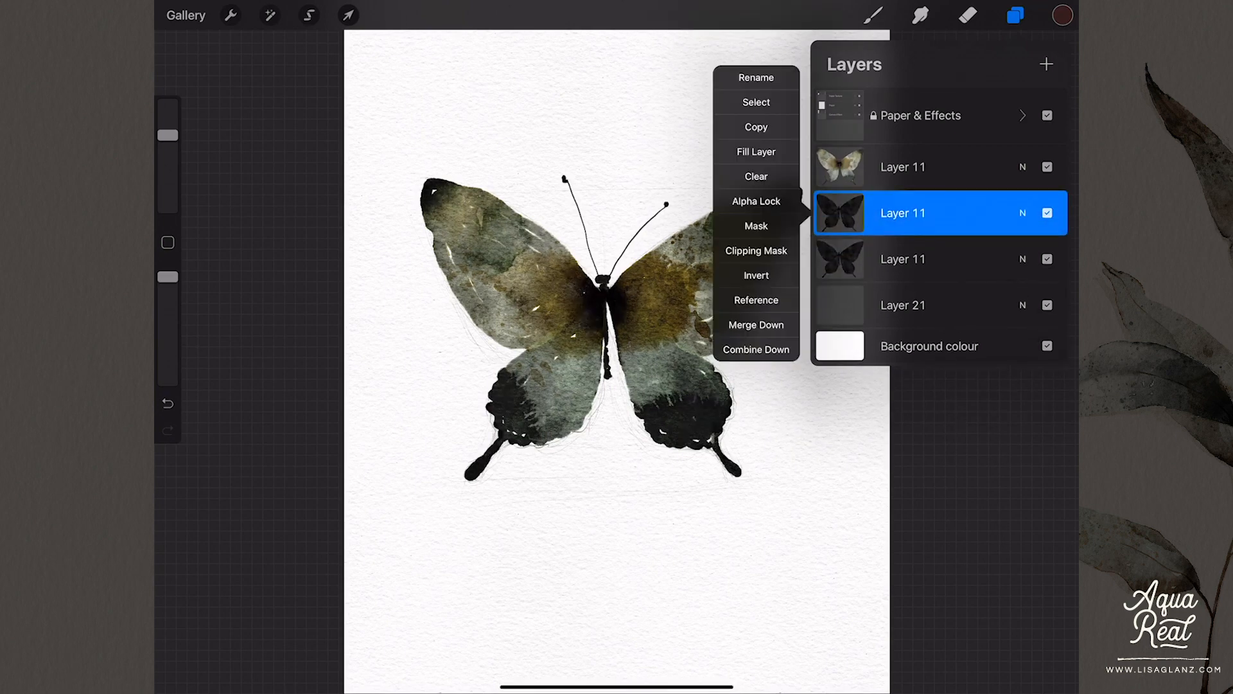
click(756, 325)
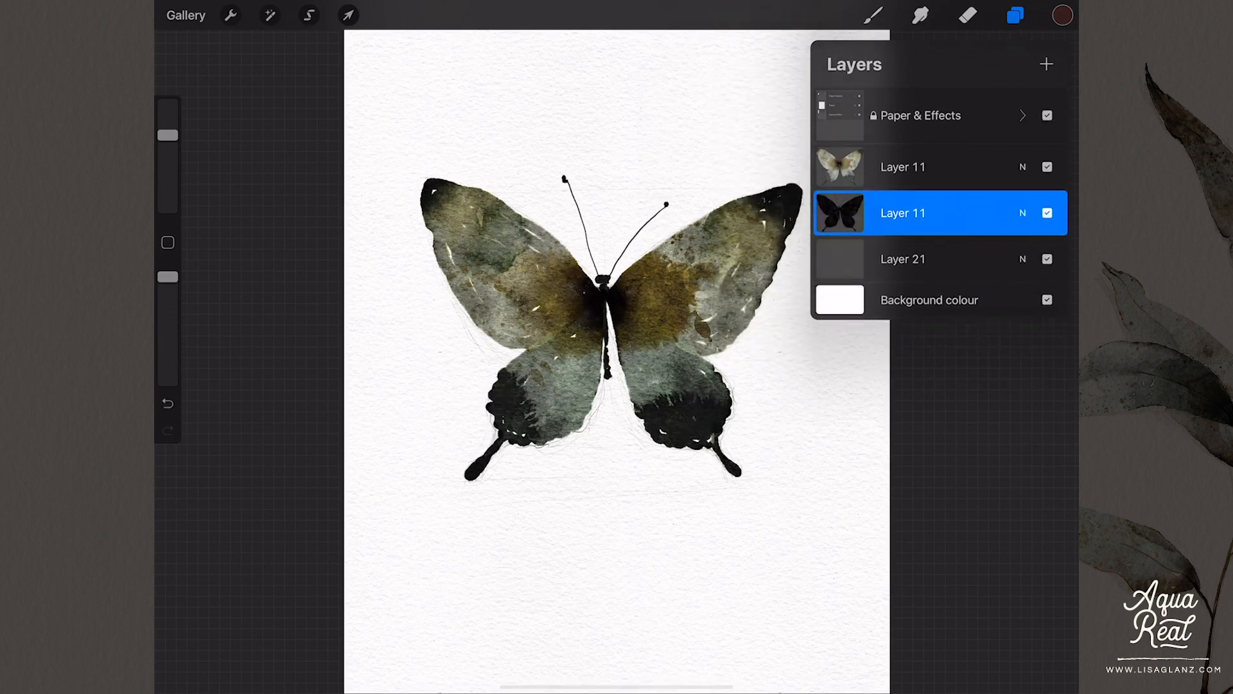
click(1047, 213)
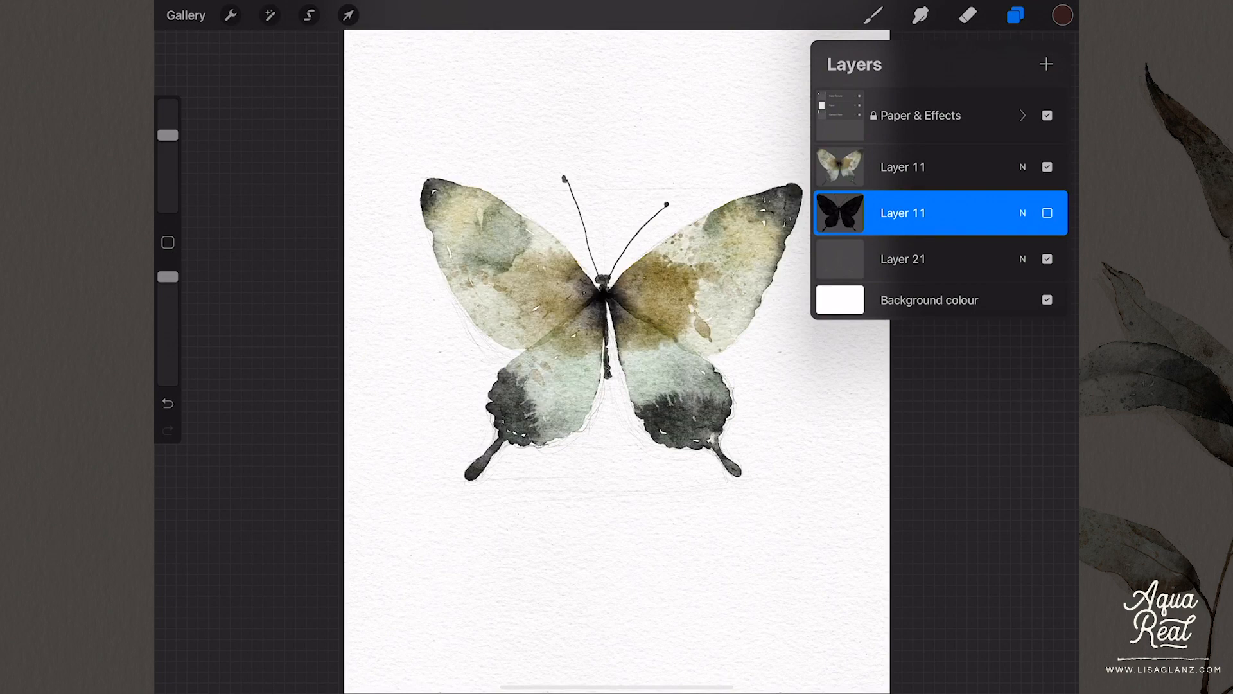
click(903, 259)
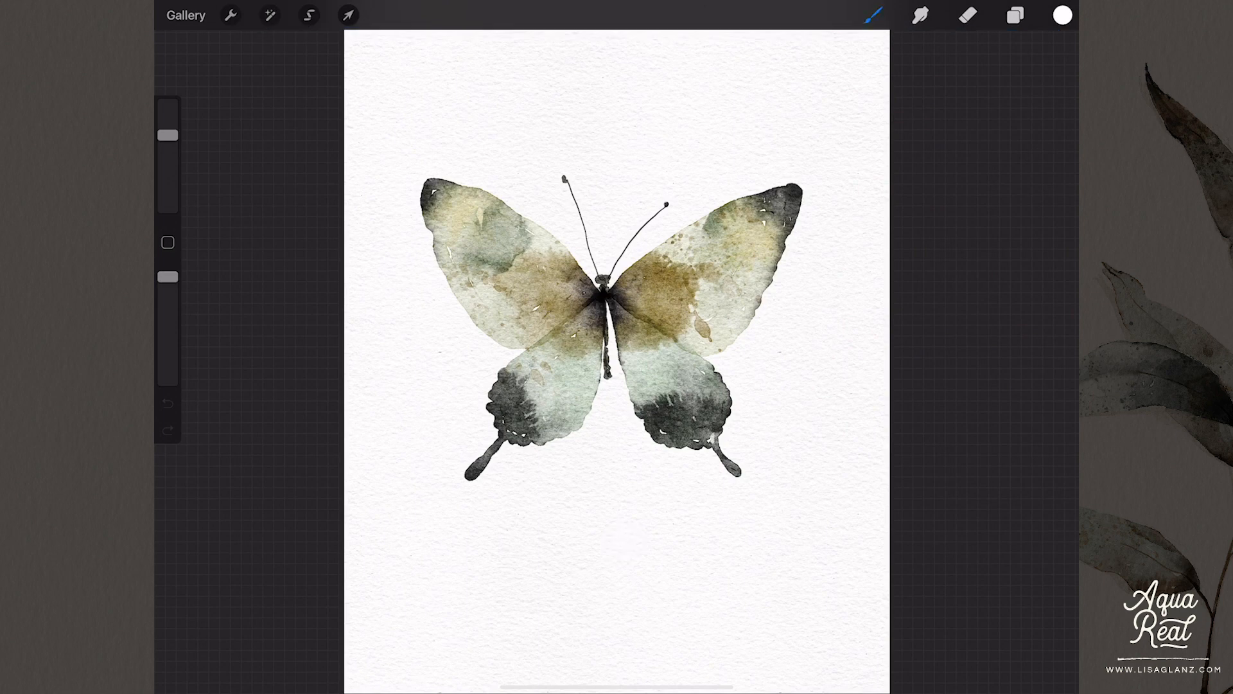
Merge Paper & Effects with the pale butterfly and white Layer 21 above the silhouette
click(1015, 15)
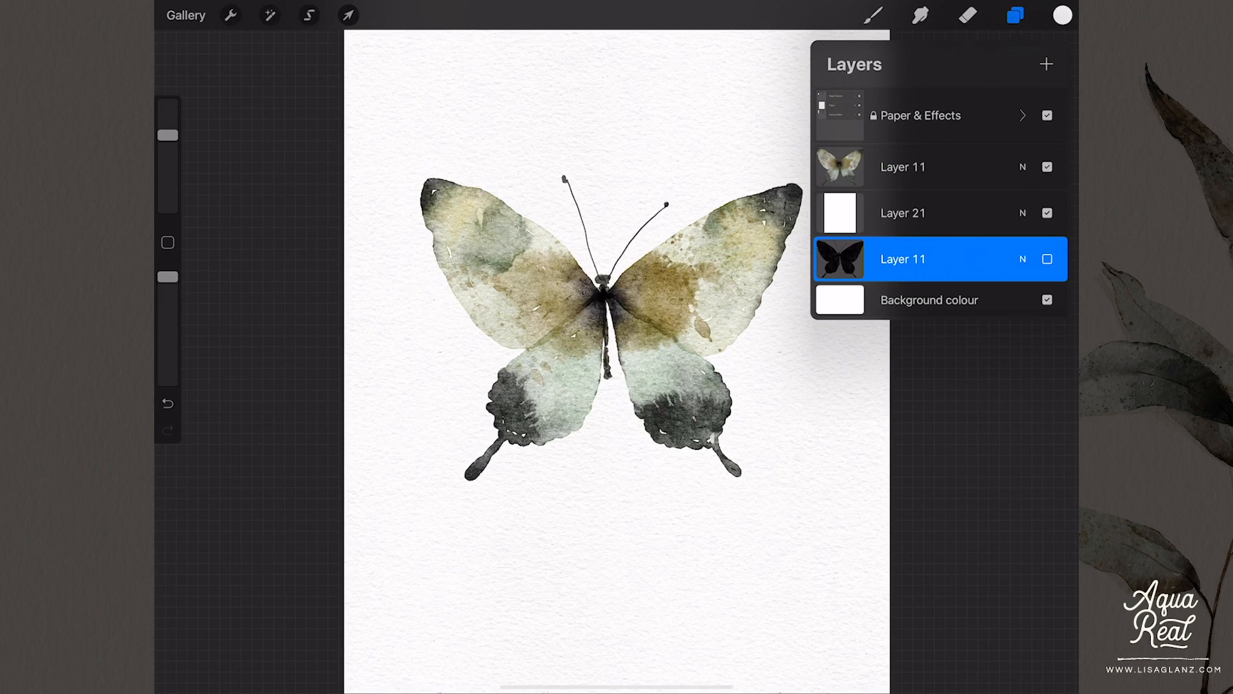
click(873, 15)
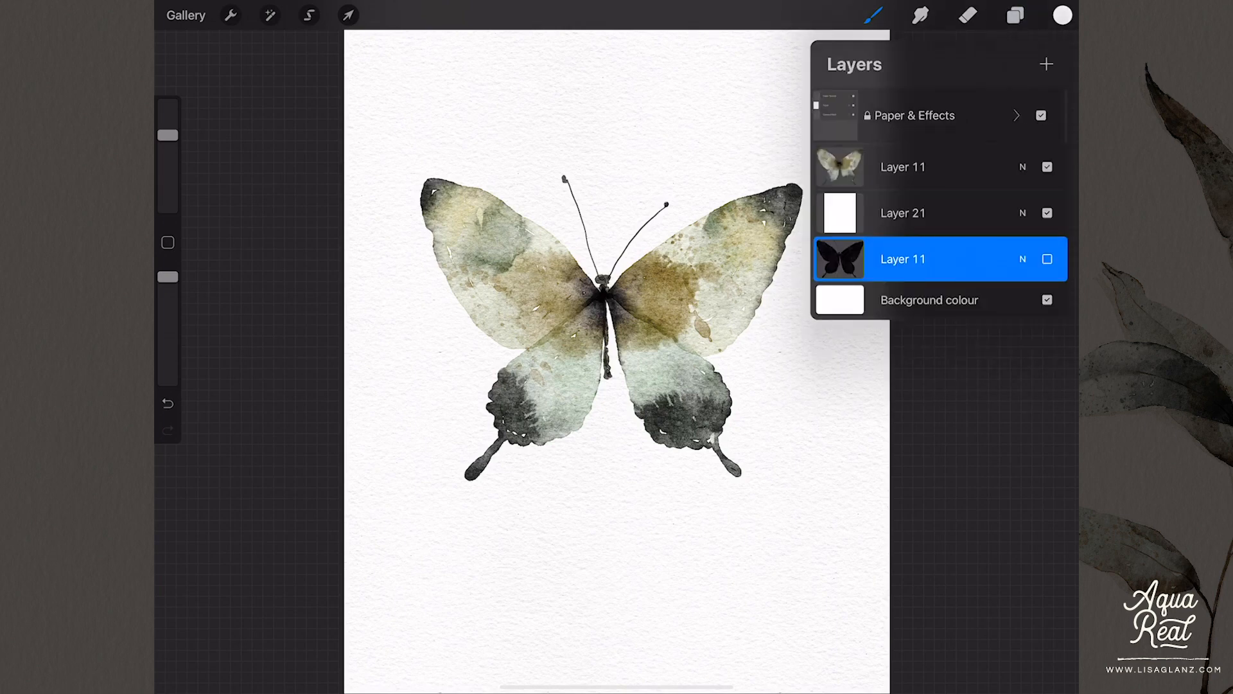
click(1015, 15)
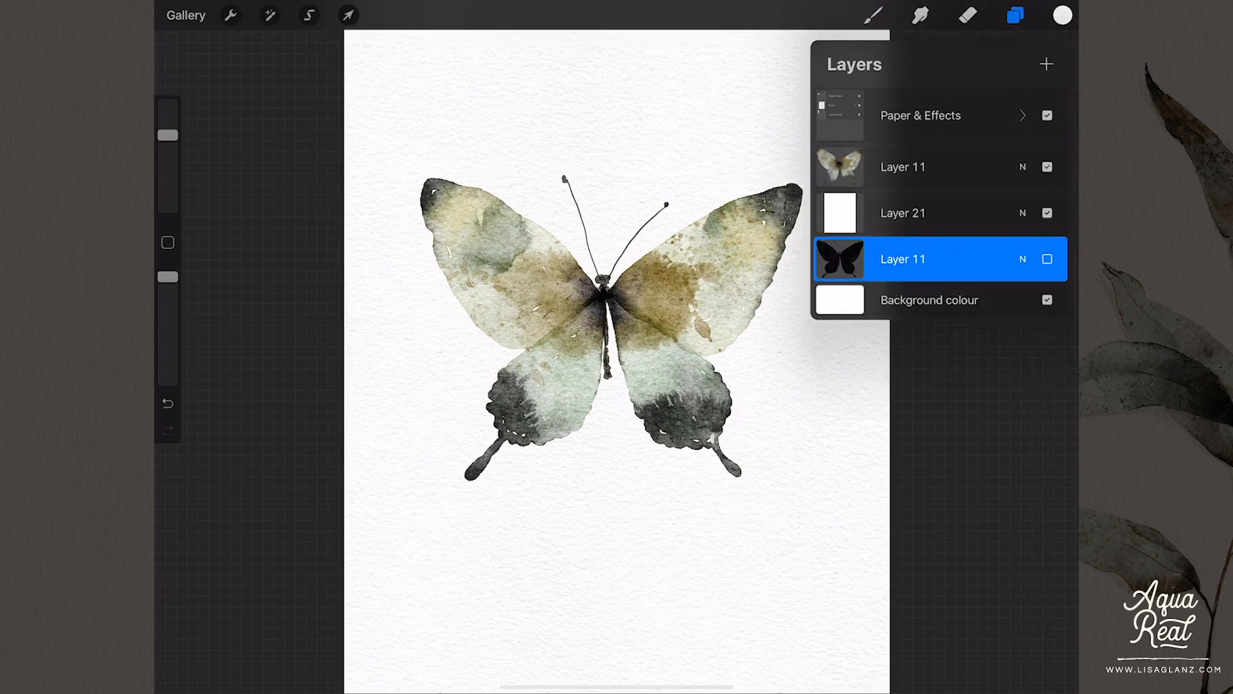
click(1022, 115)
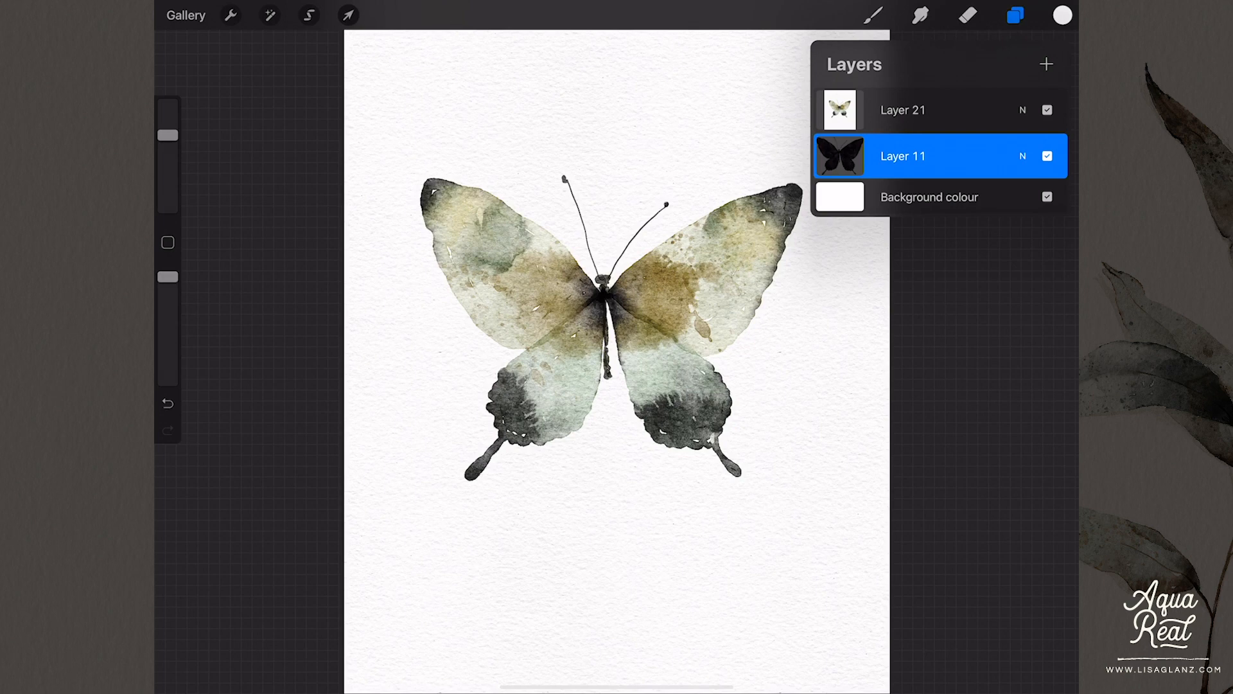
Select the silhouette's butterfly shape and Cut Layer 21's paper outside it
click(902, 155)
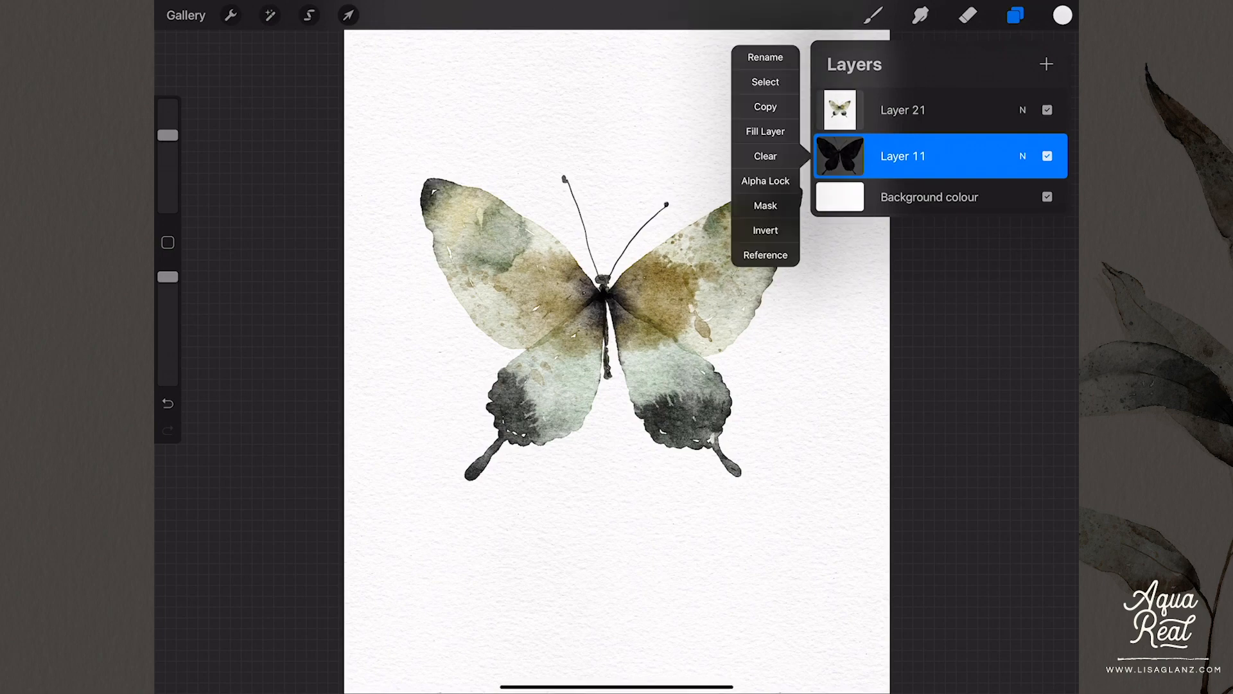
click(764, 81)
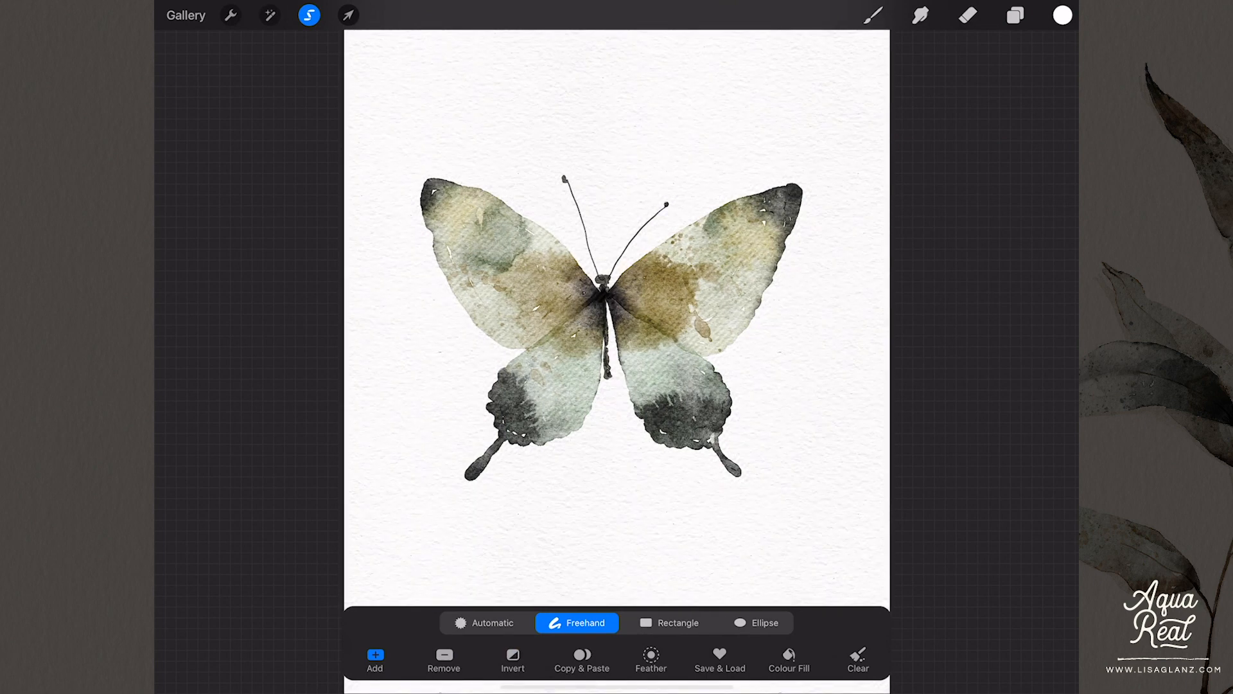
click(1015, 14)
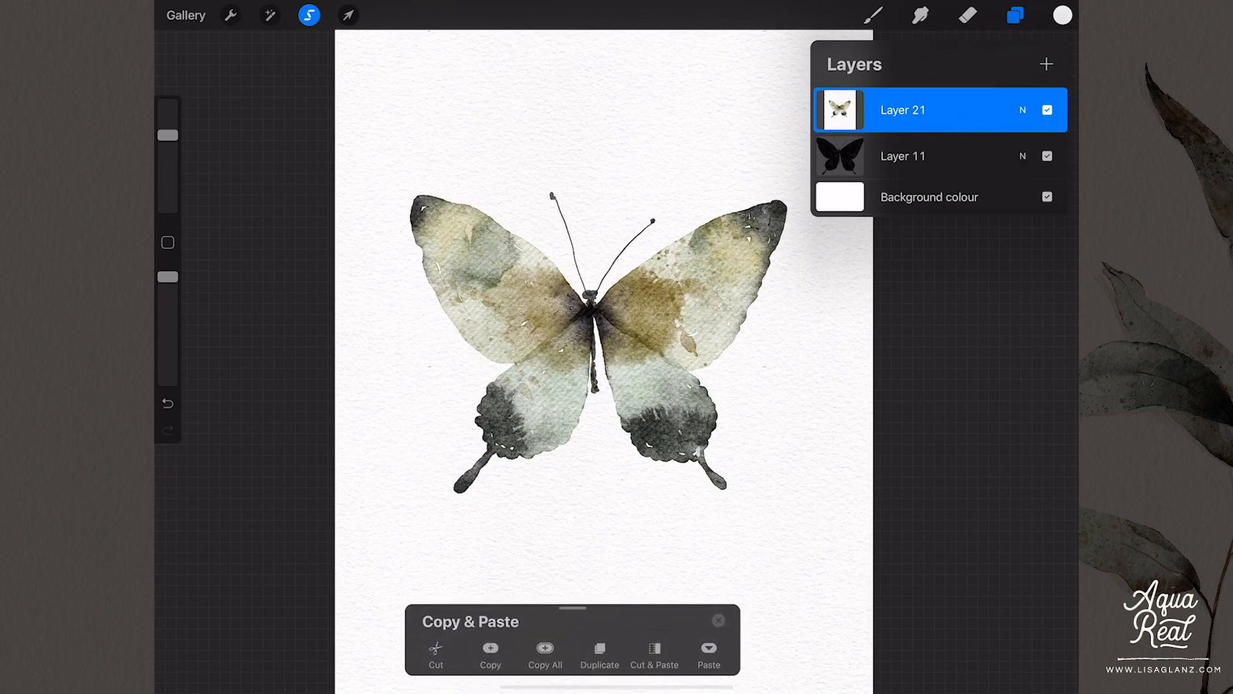
click(718, 620)
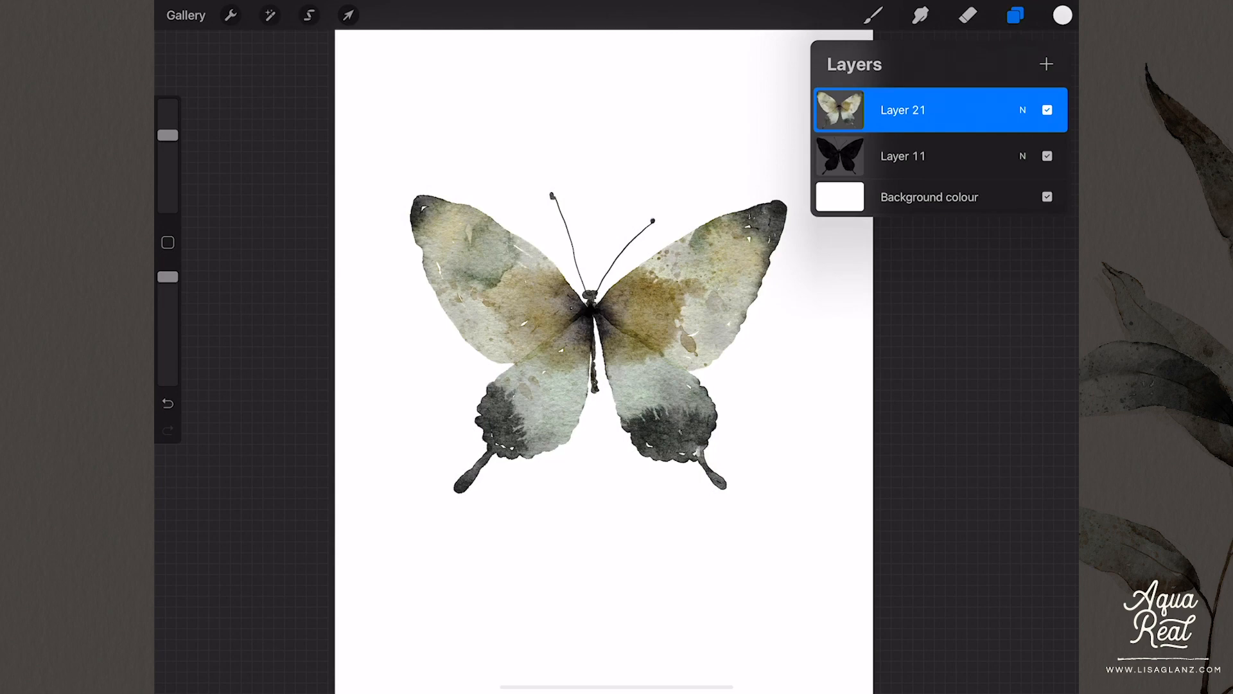
Hide Layer 11 and Background colour, toggling the background once to check cutout edges
click(1047, 155)
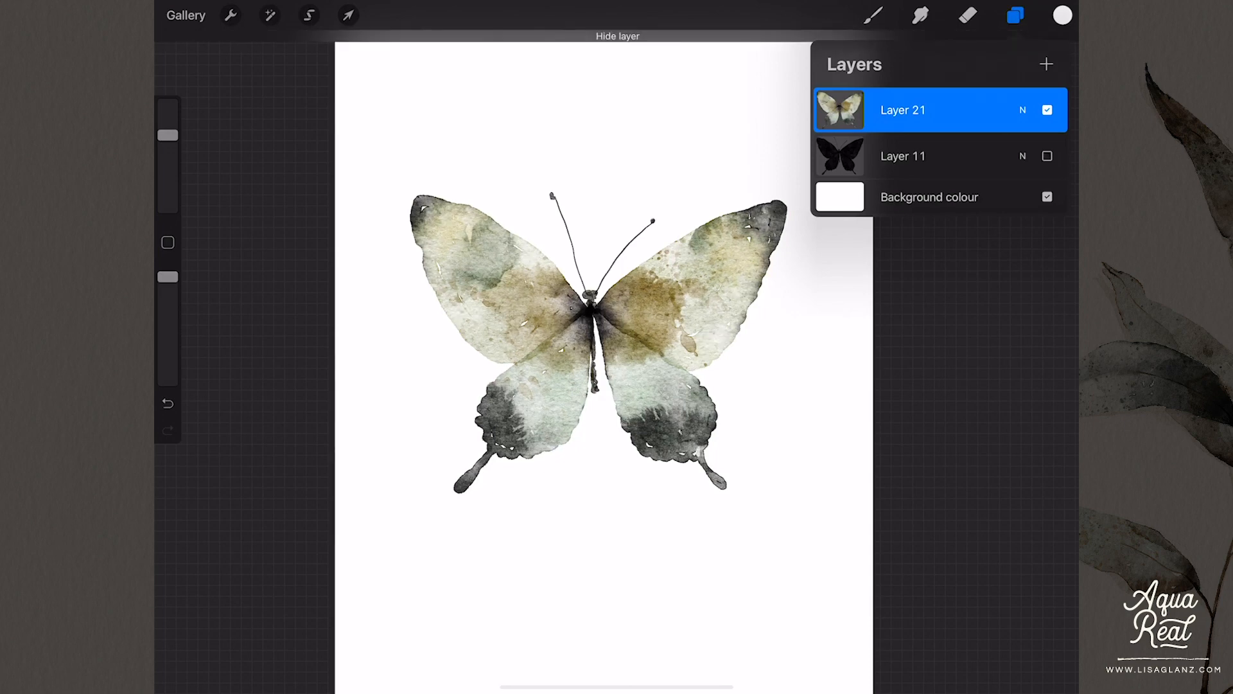
click(1047, 196)
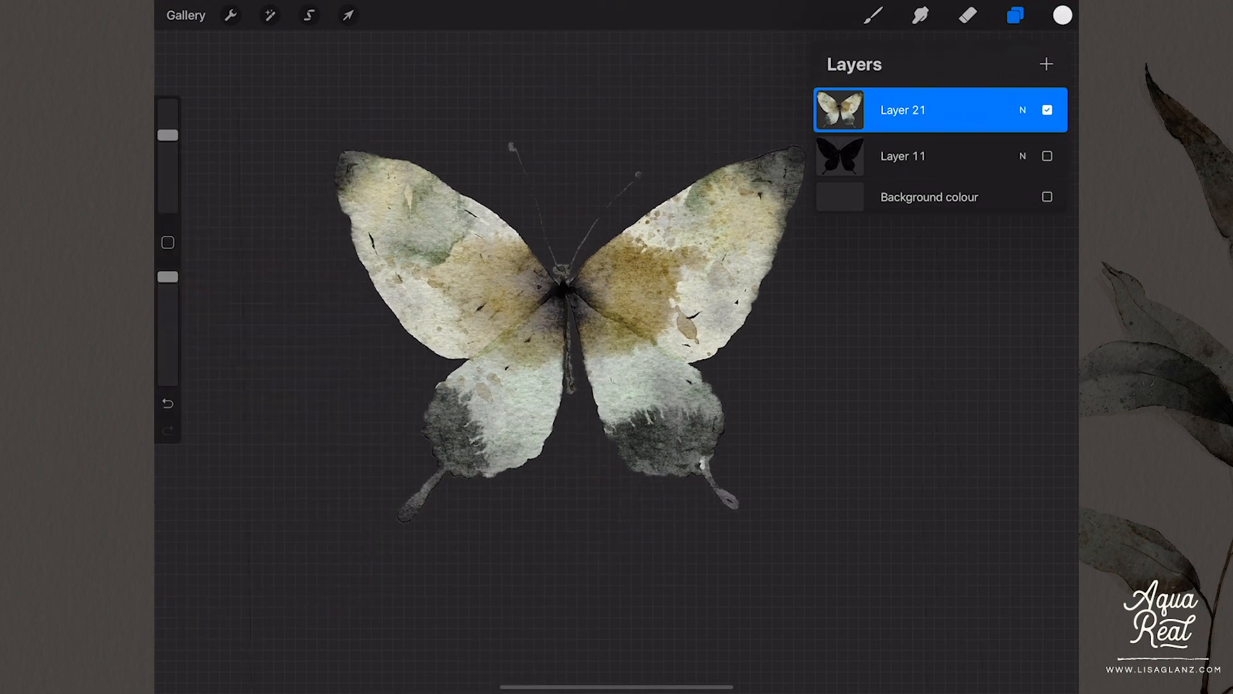
click(1047, 197)
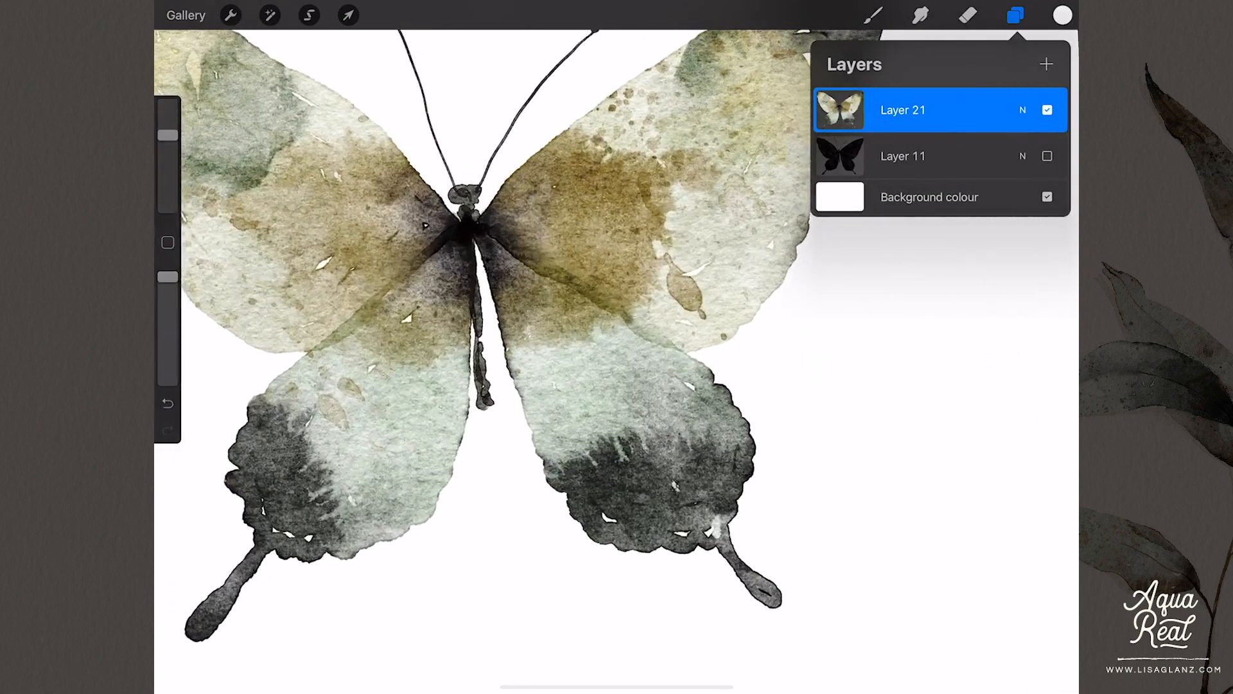
click(1047, 197)
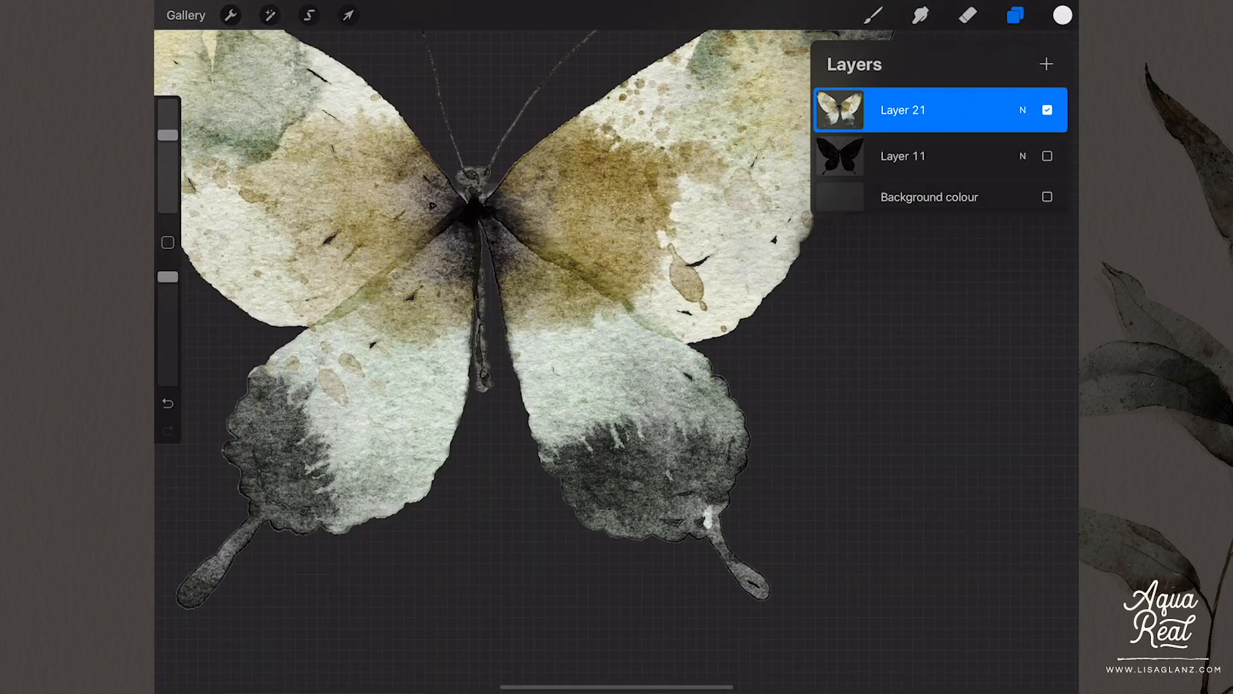